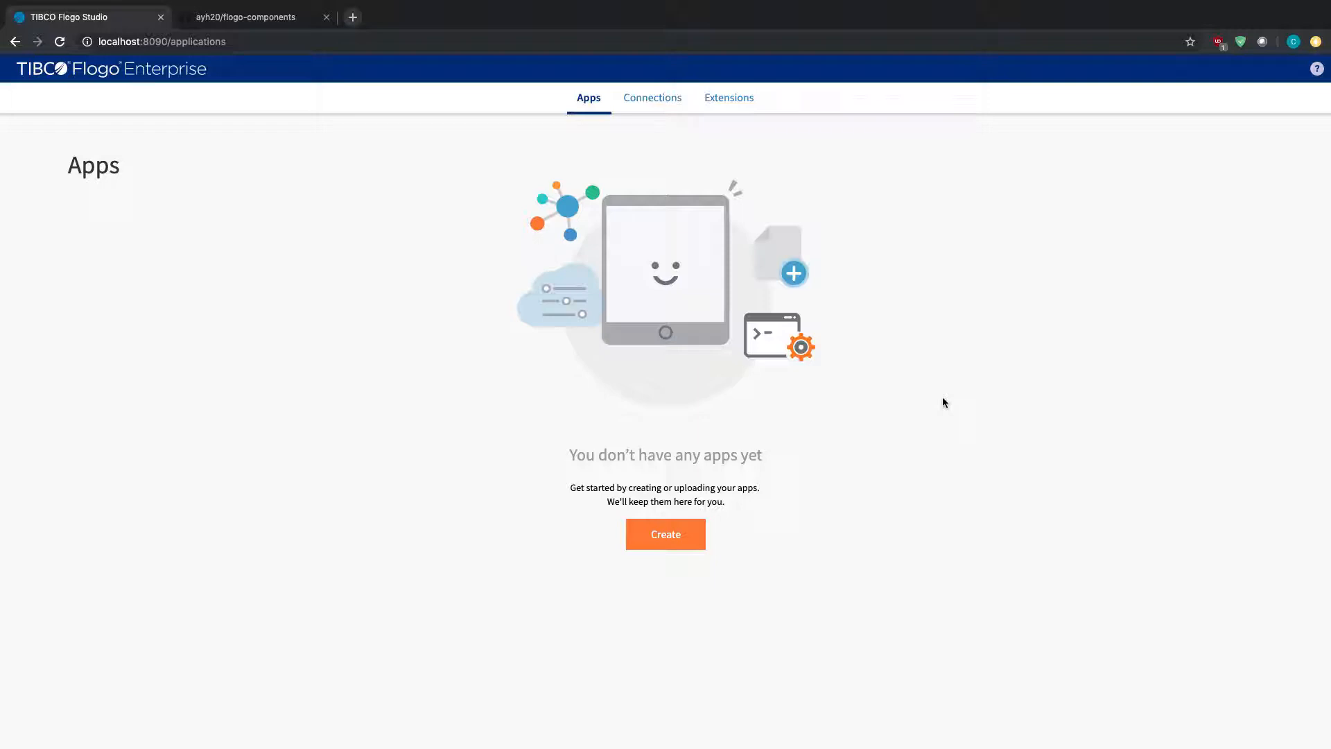
mouse_move(793, 158)
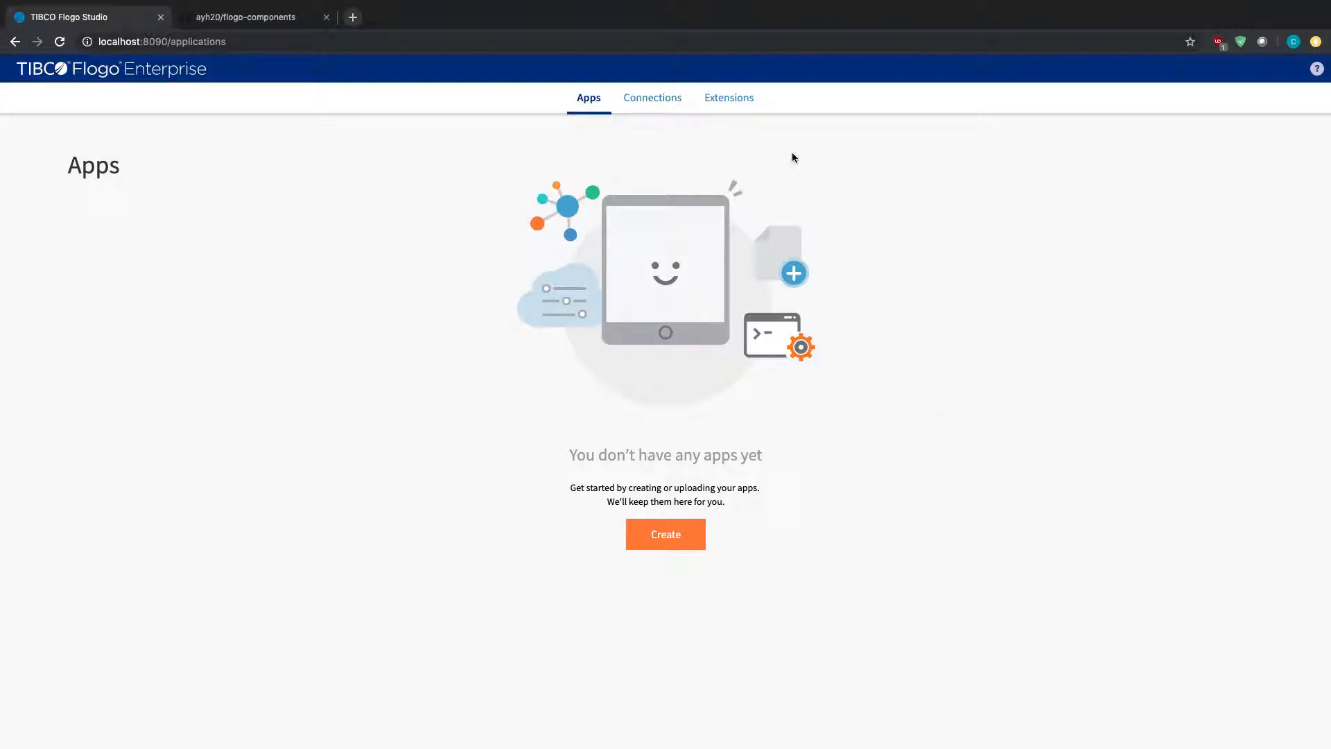
Show the Extensions page listing the installed triggers and activities.
click(728, 97)
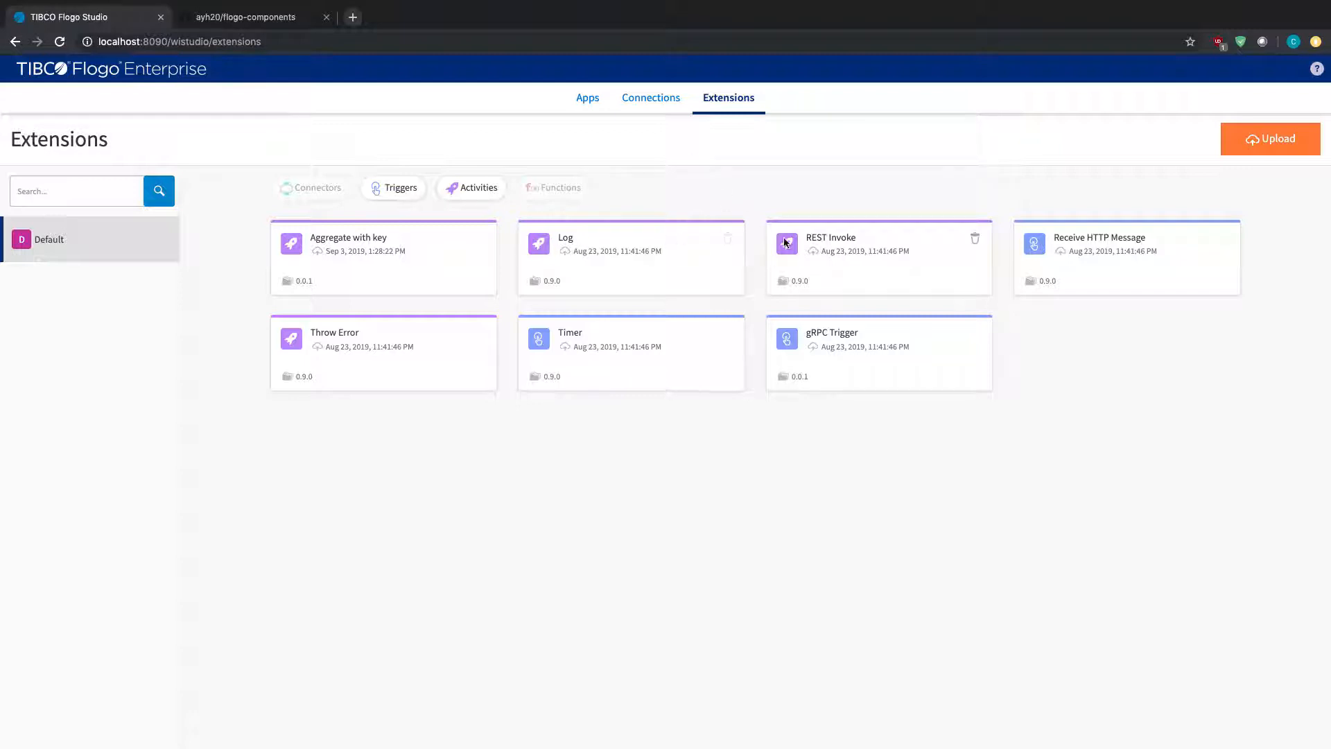
Start uploading an extension with the Git repository URL field ready for input.
click(1270, 138)
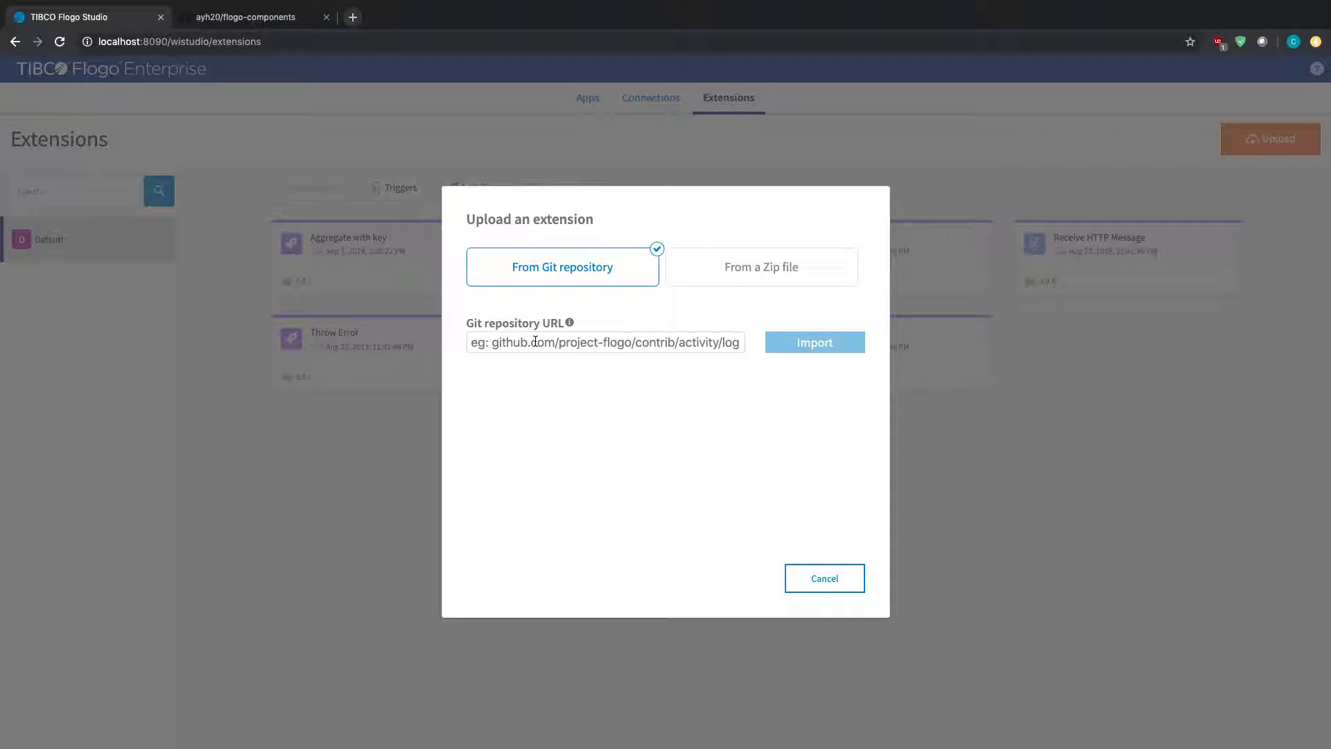
click(605, 342)
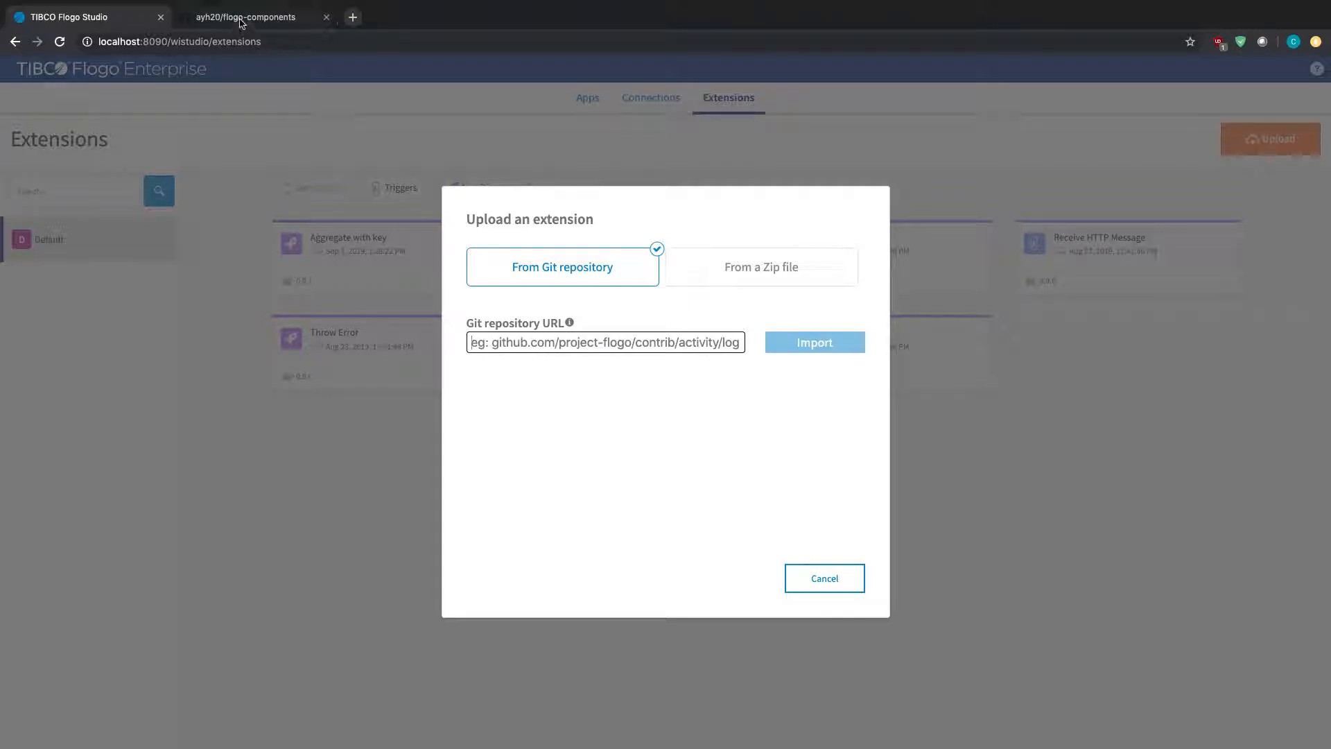
In GitHub, navigate flogo-components into the activity > jwt folder to get its install path.
click(247, 16)
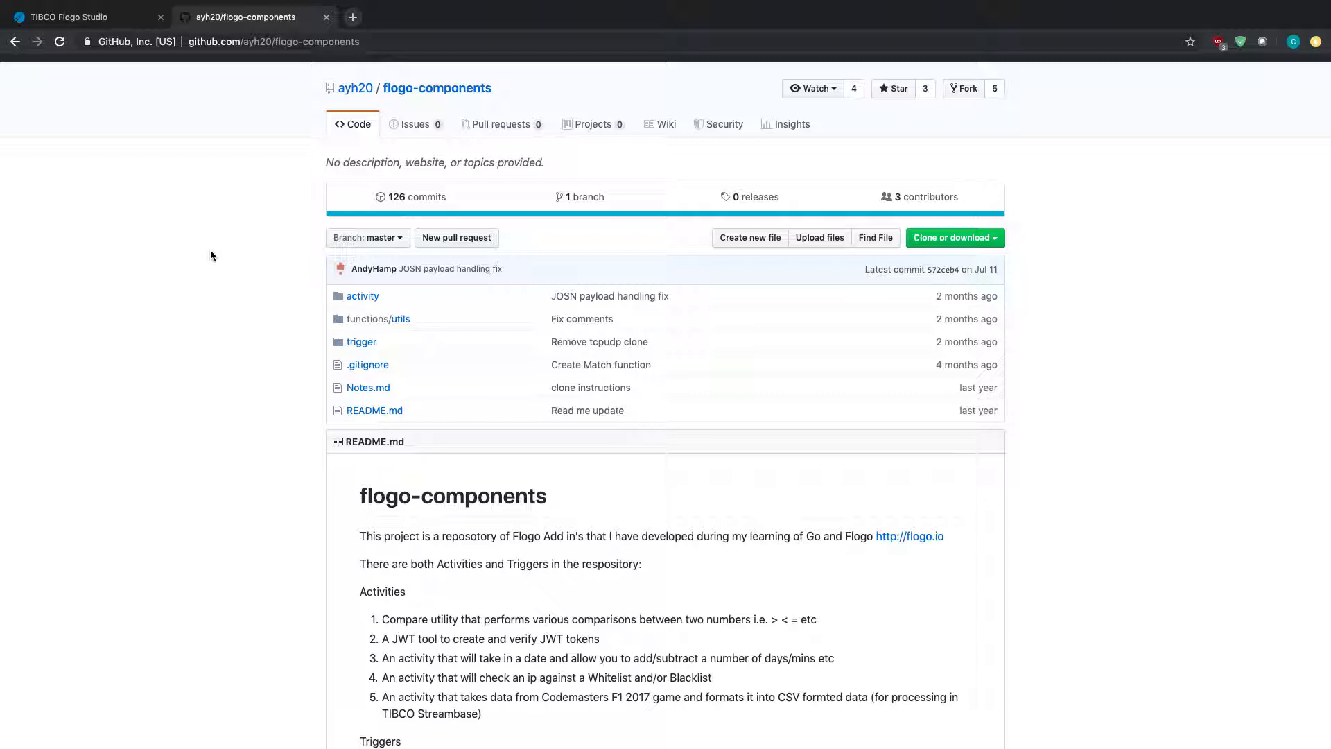
mouse_move(165, 215)
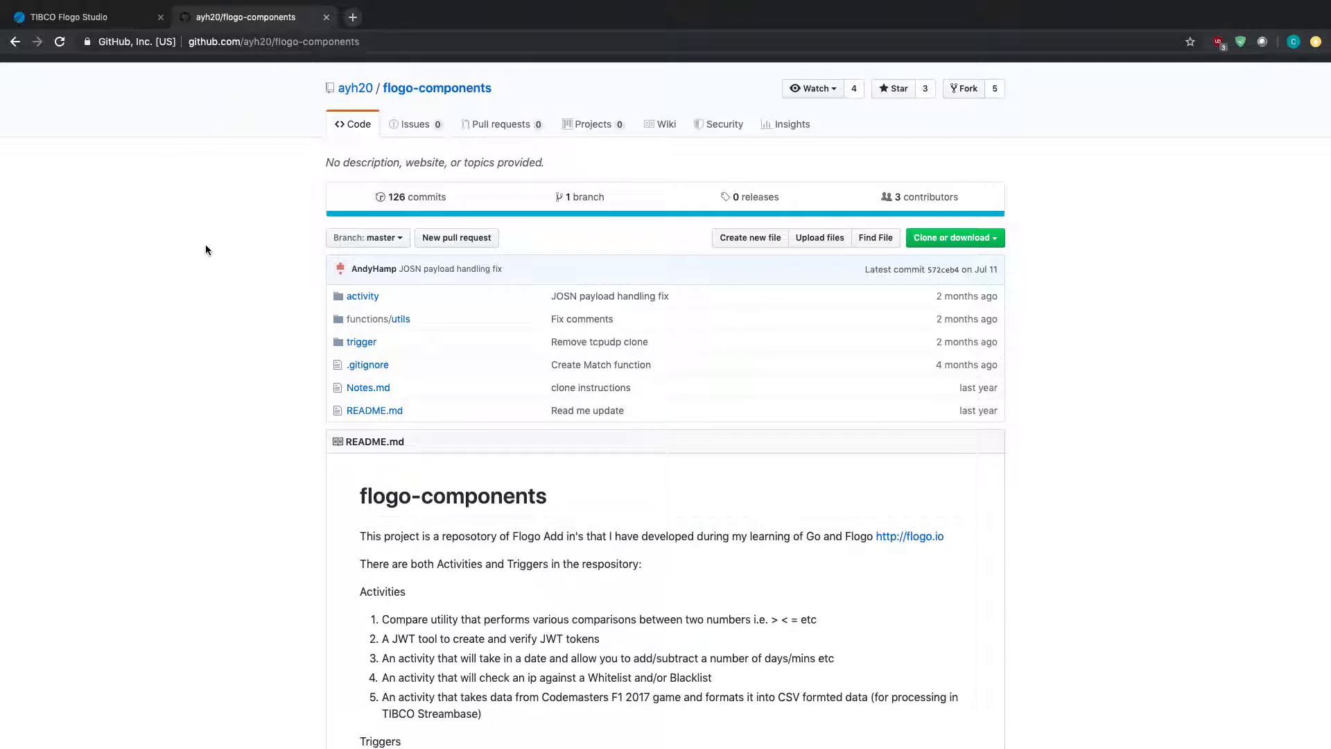
mouse_move(362, 295)
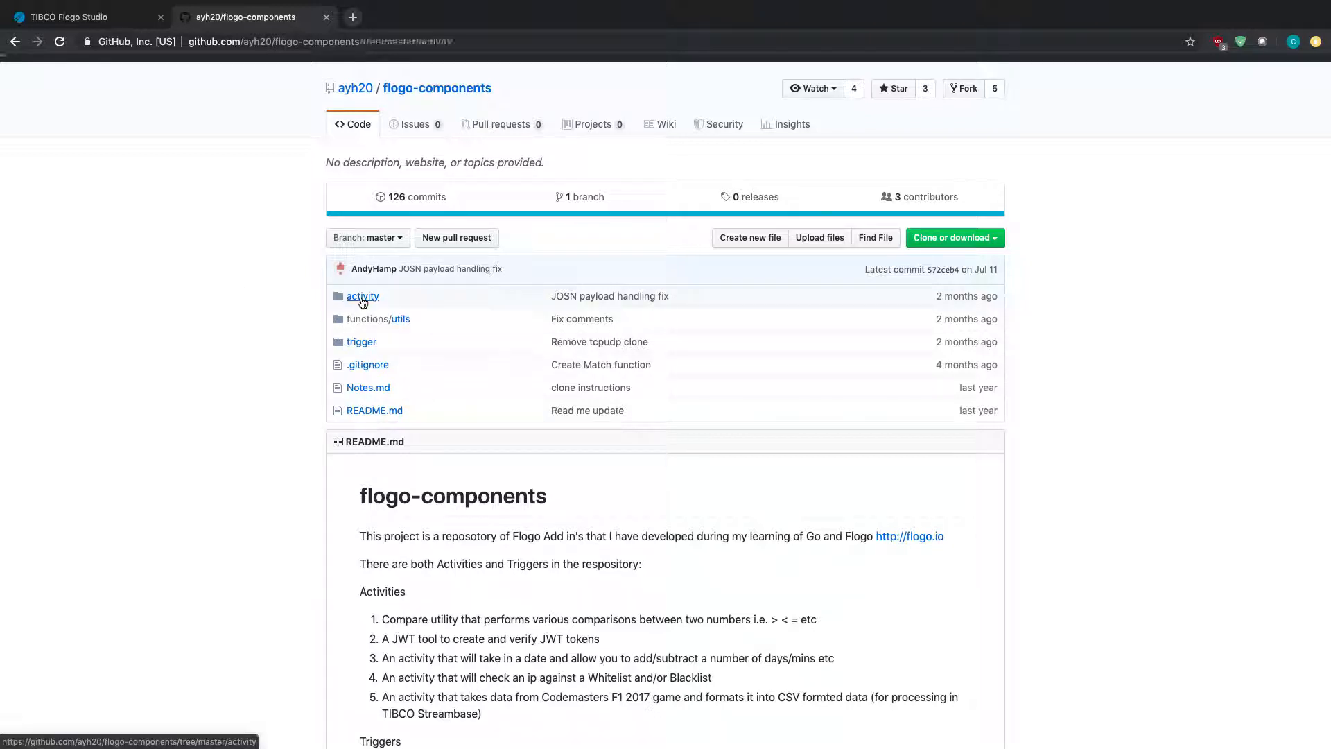
click(362, 295)
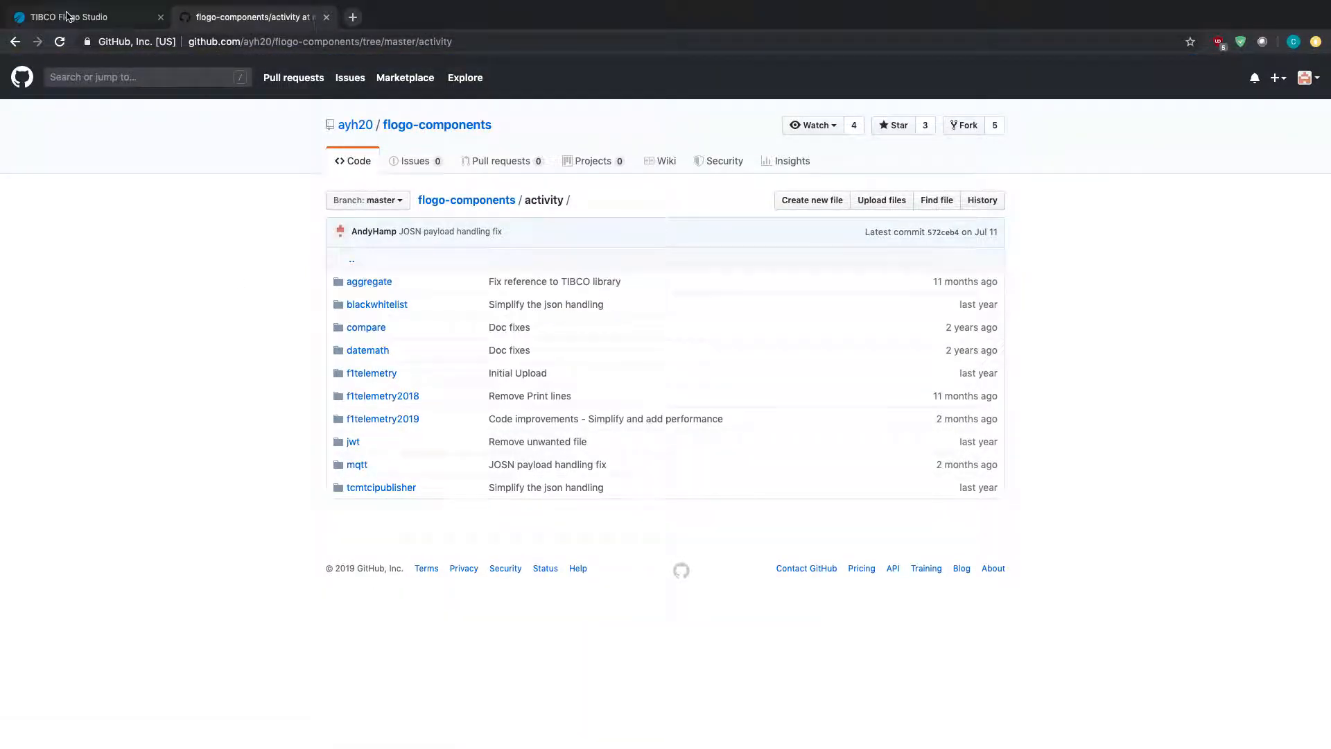
click(67, 17)
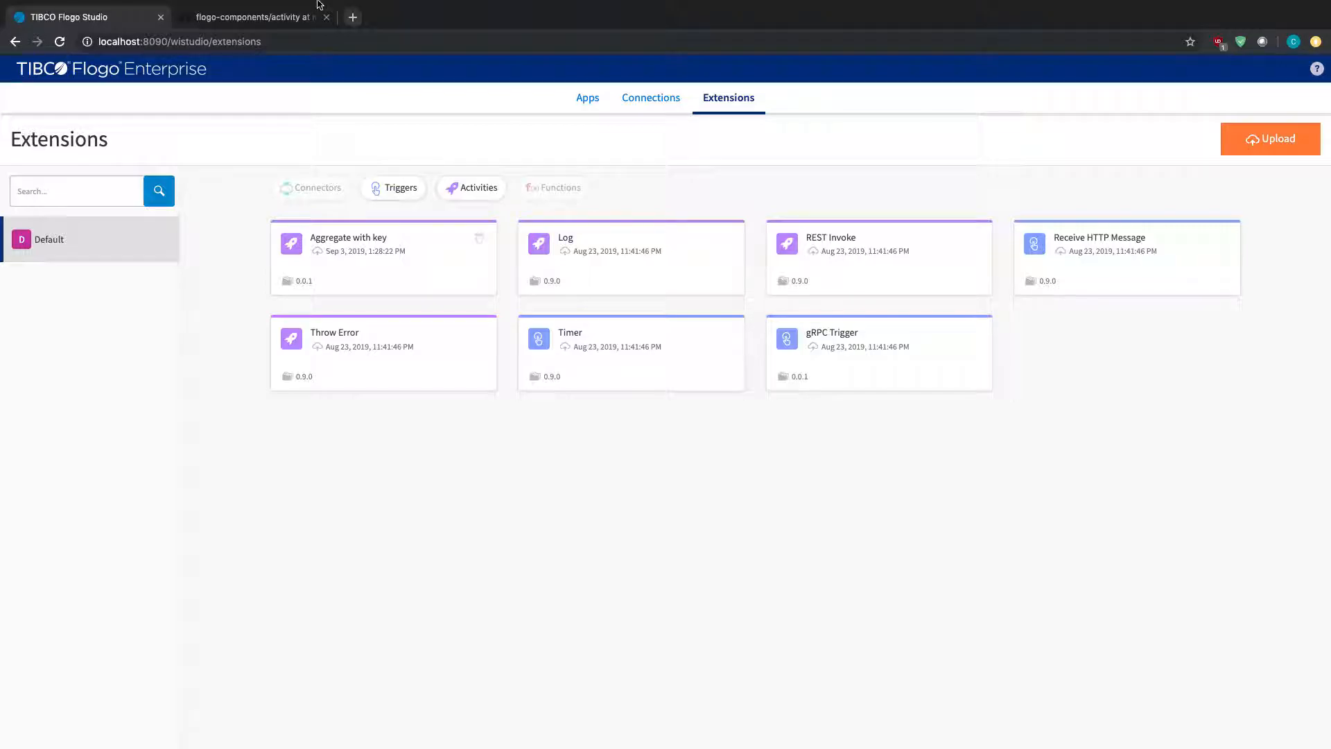
click(255, 16)
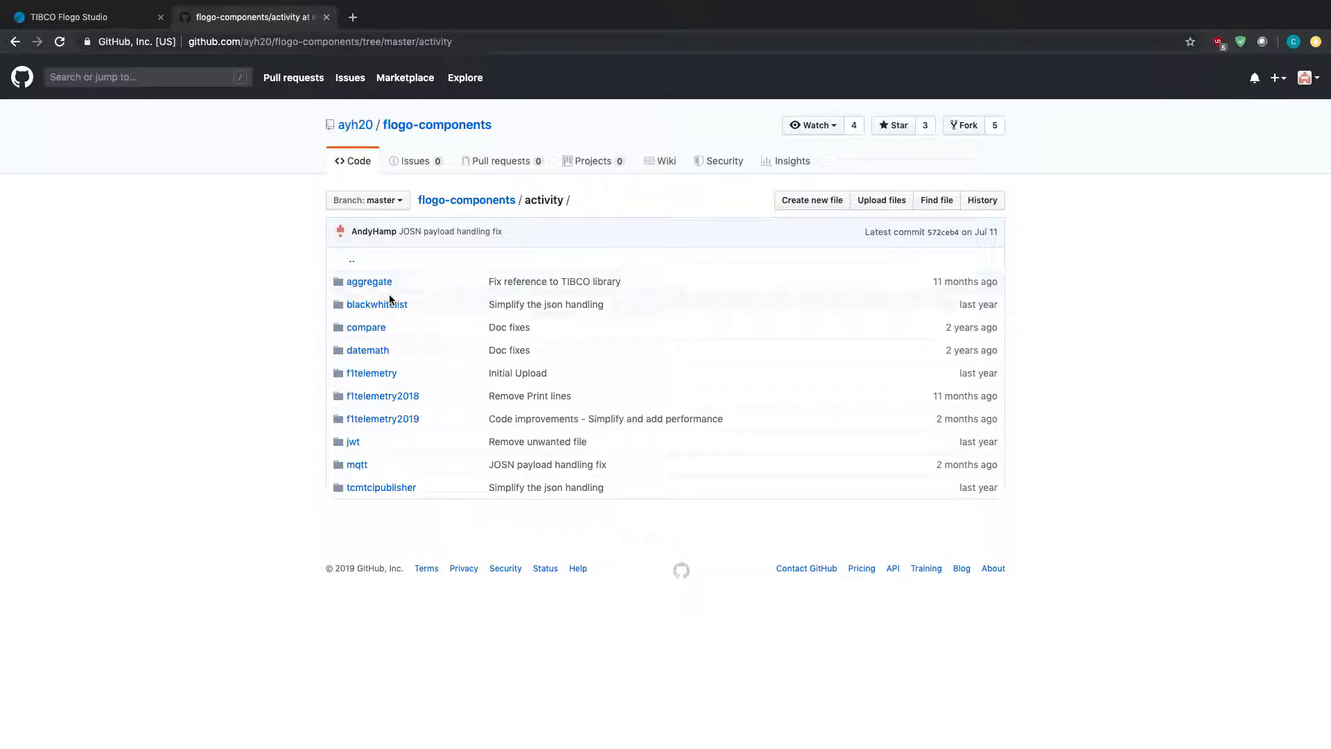
mouse_move(353, 442)
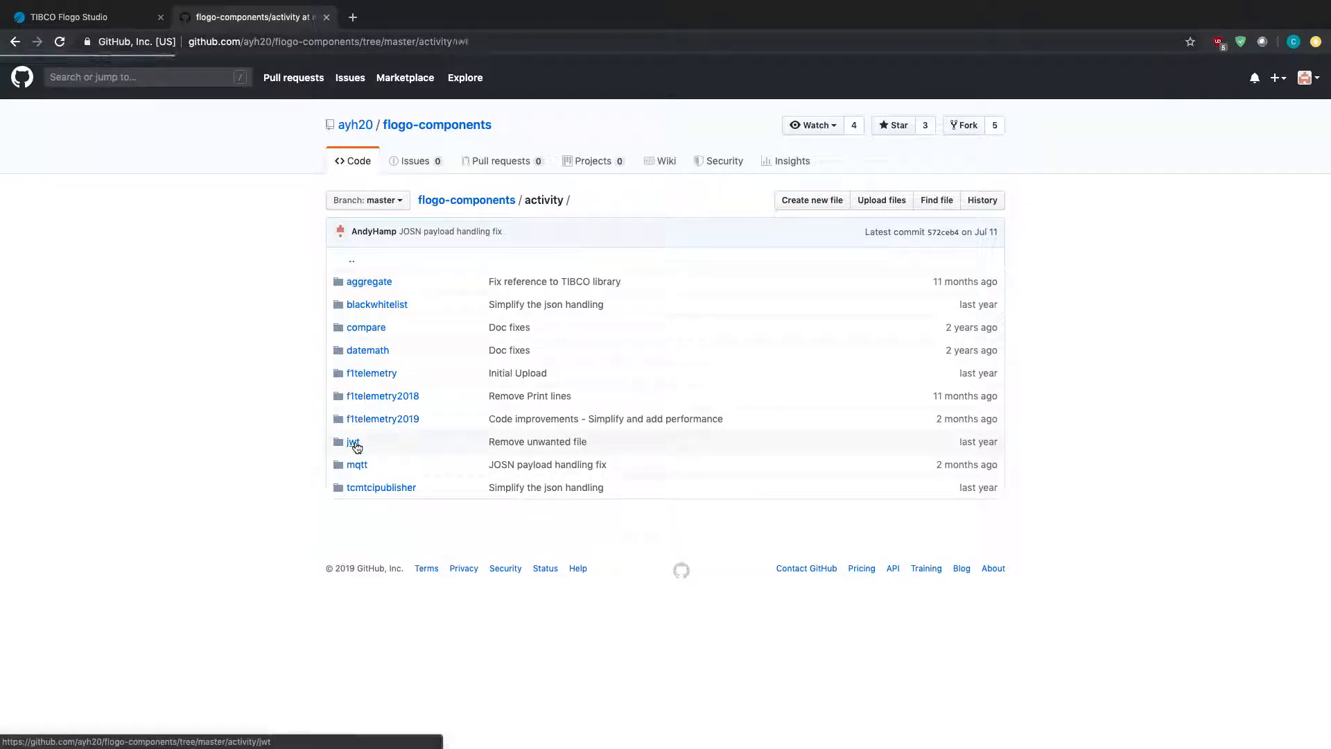
click(352, 441)
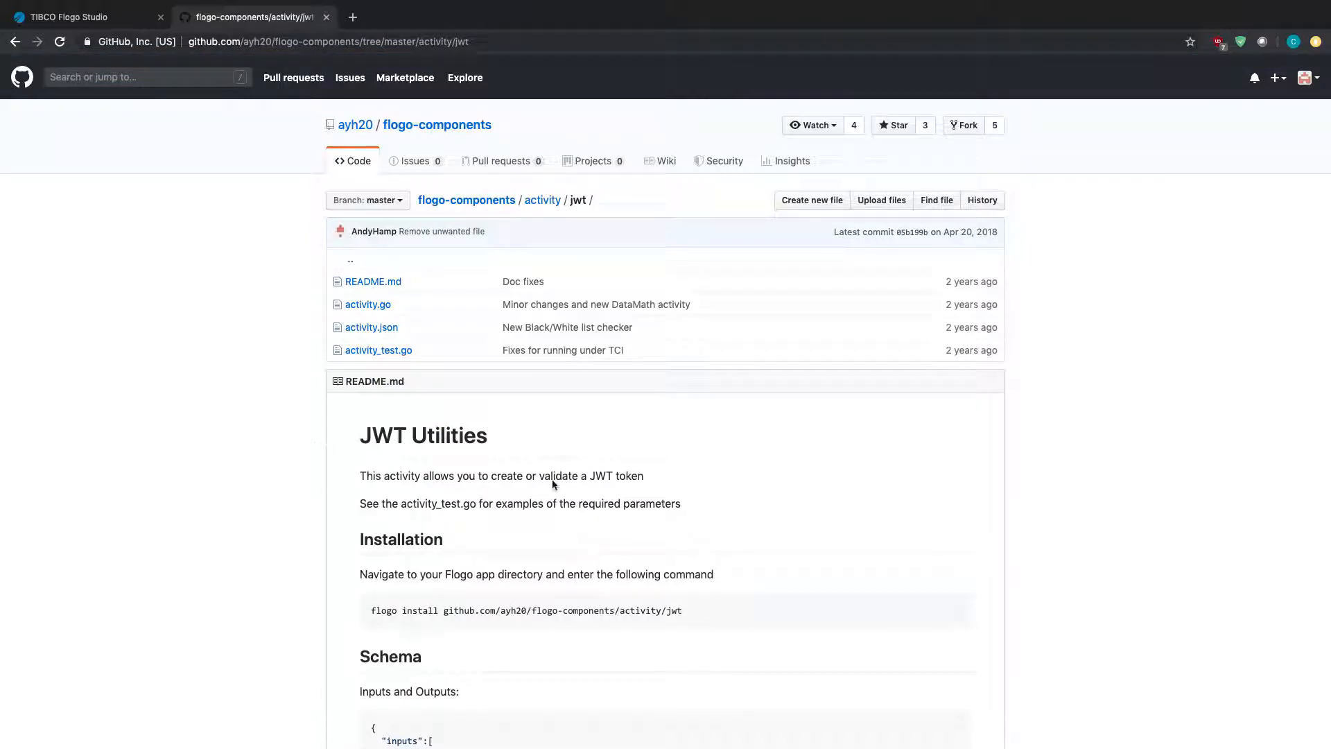
mouse_move(547, 499)
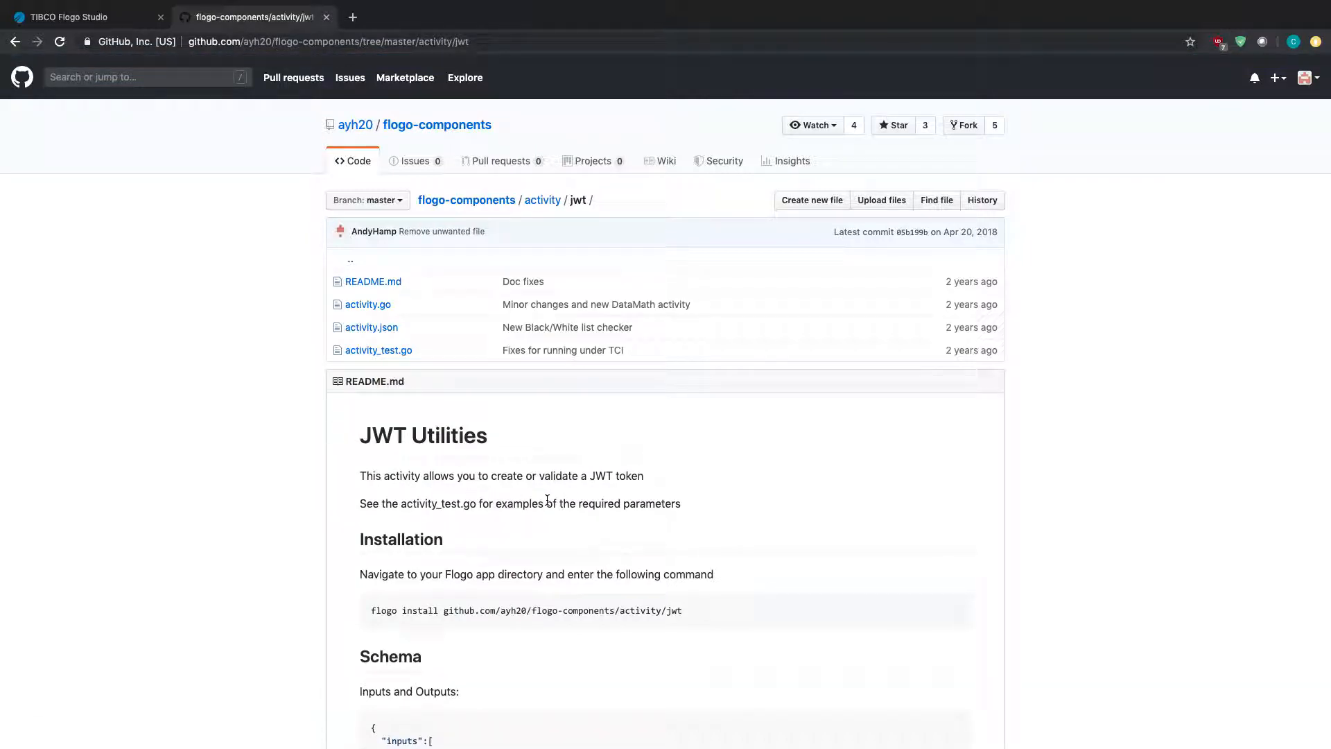
mouse_move(750, 623)
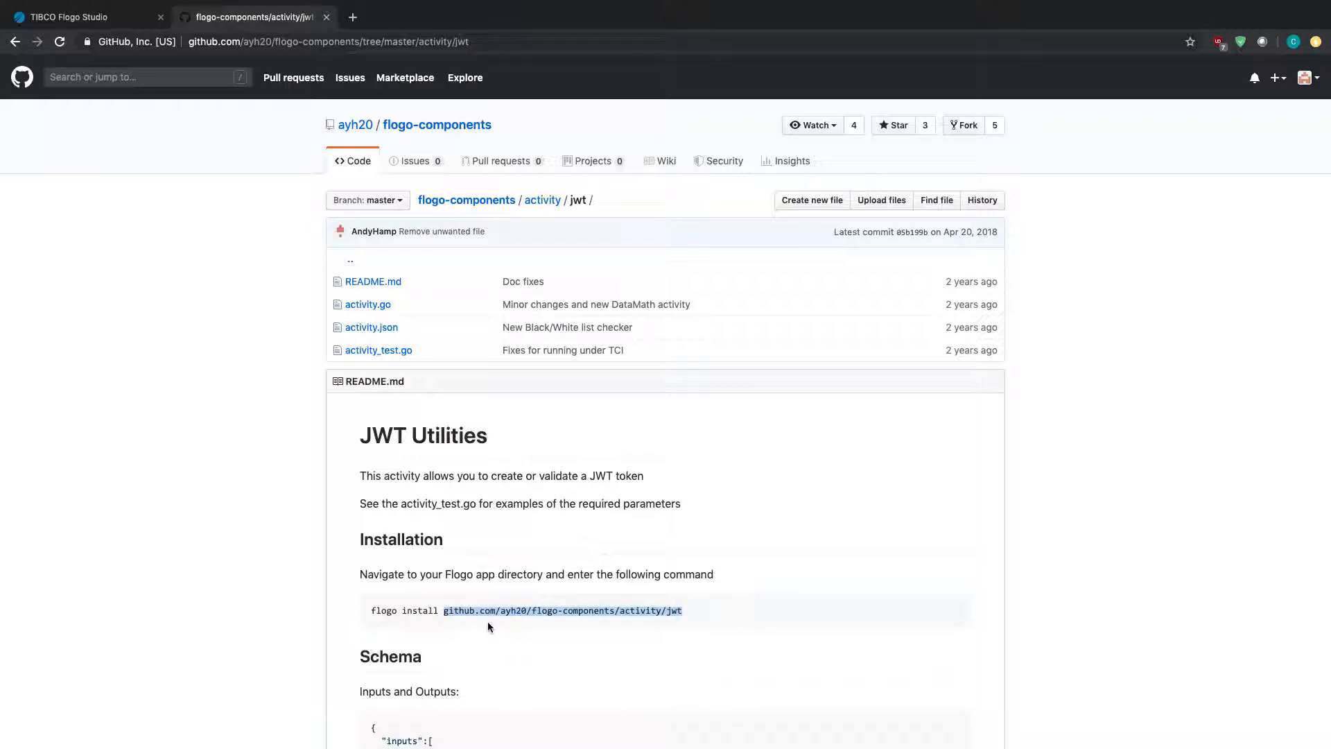
mouse_move(506, 636)
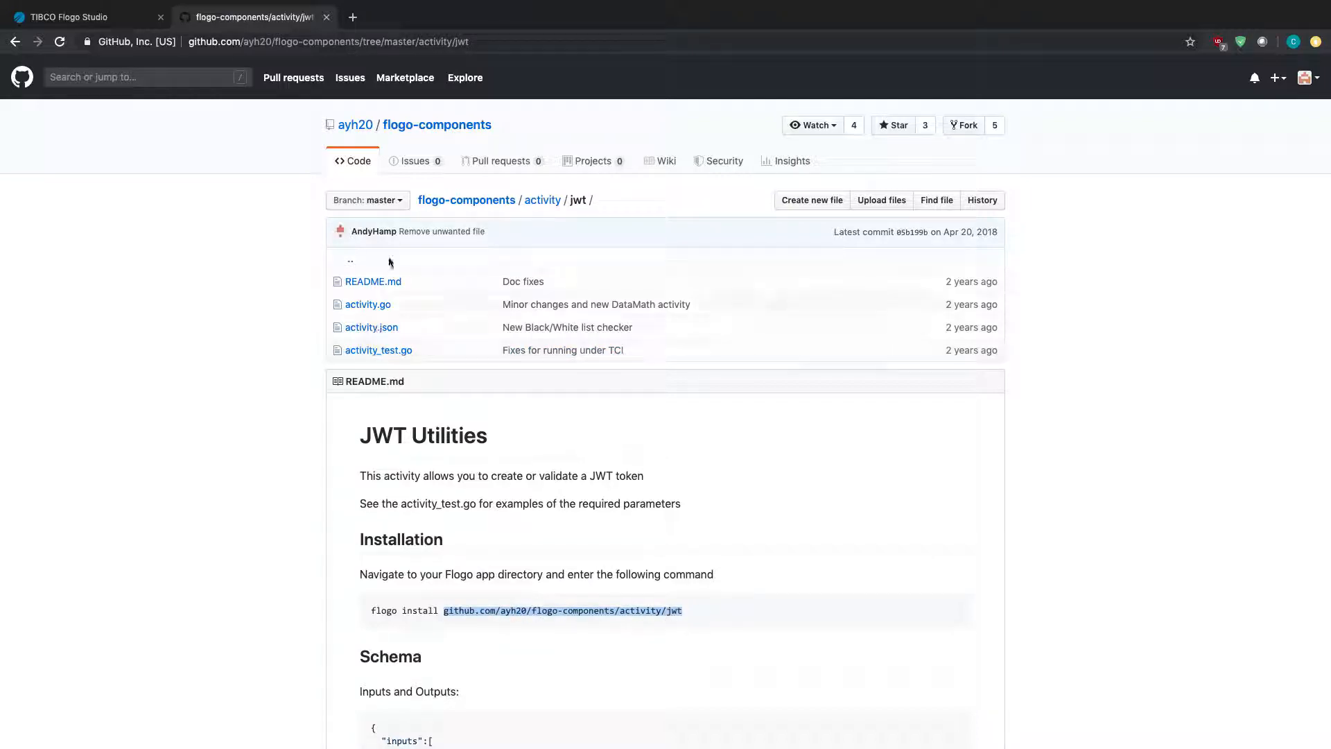
mouse_move(365, 331)
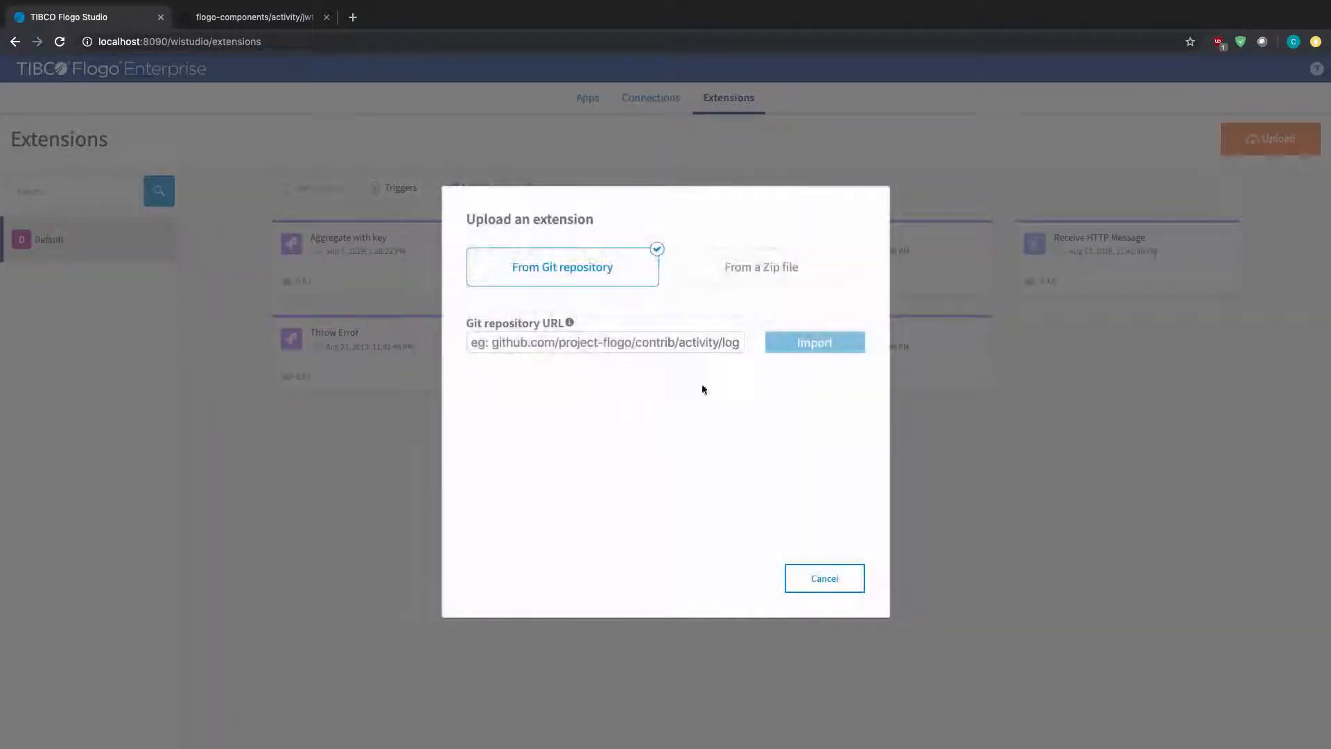
Import the extension from github.com/ayh20/flogo-components/activity/jwt until the log reports Complete.
text(github.com/ayh20/flogo-components/activity/jwt)
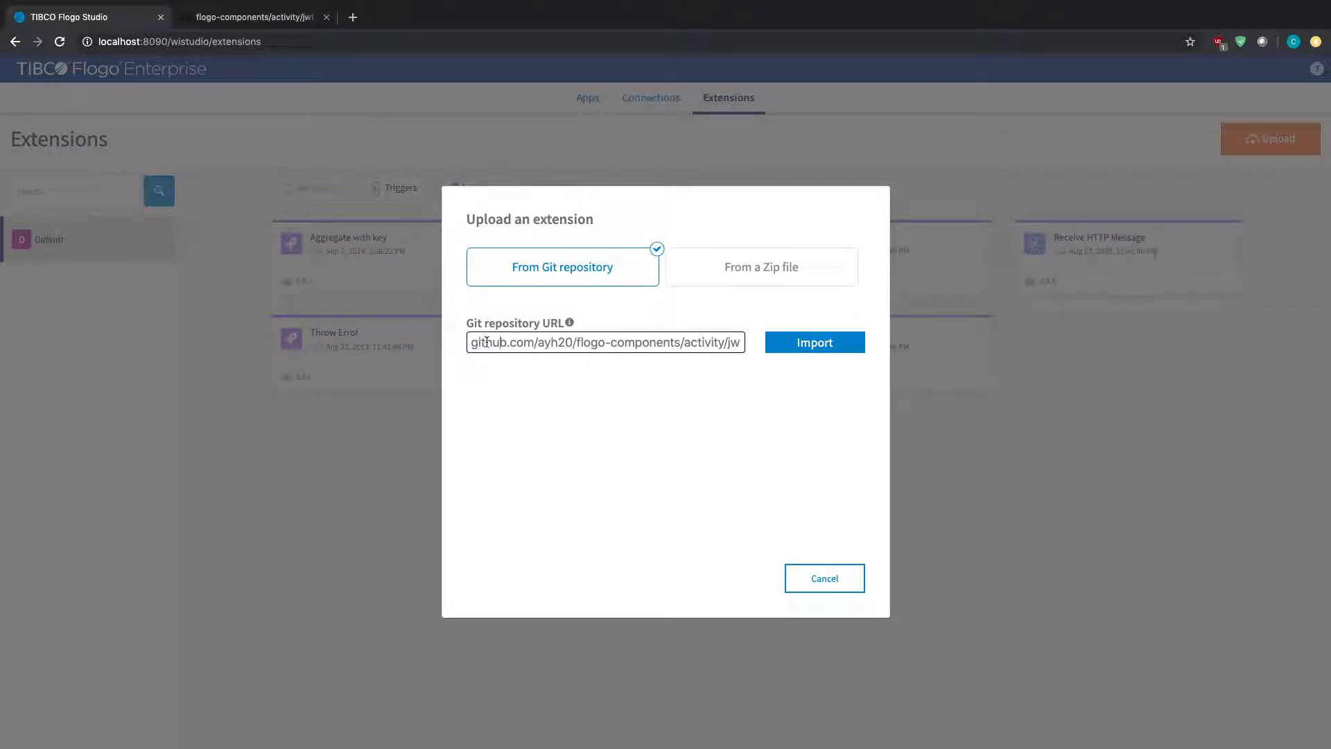
click(814, 342)
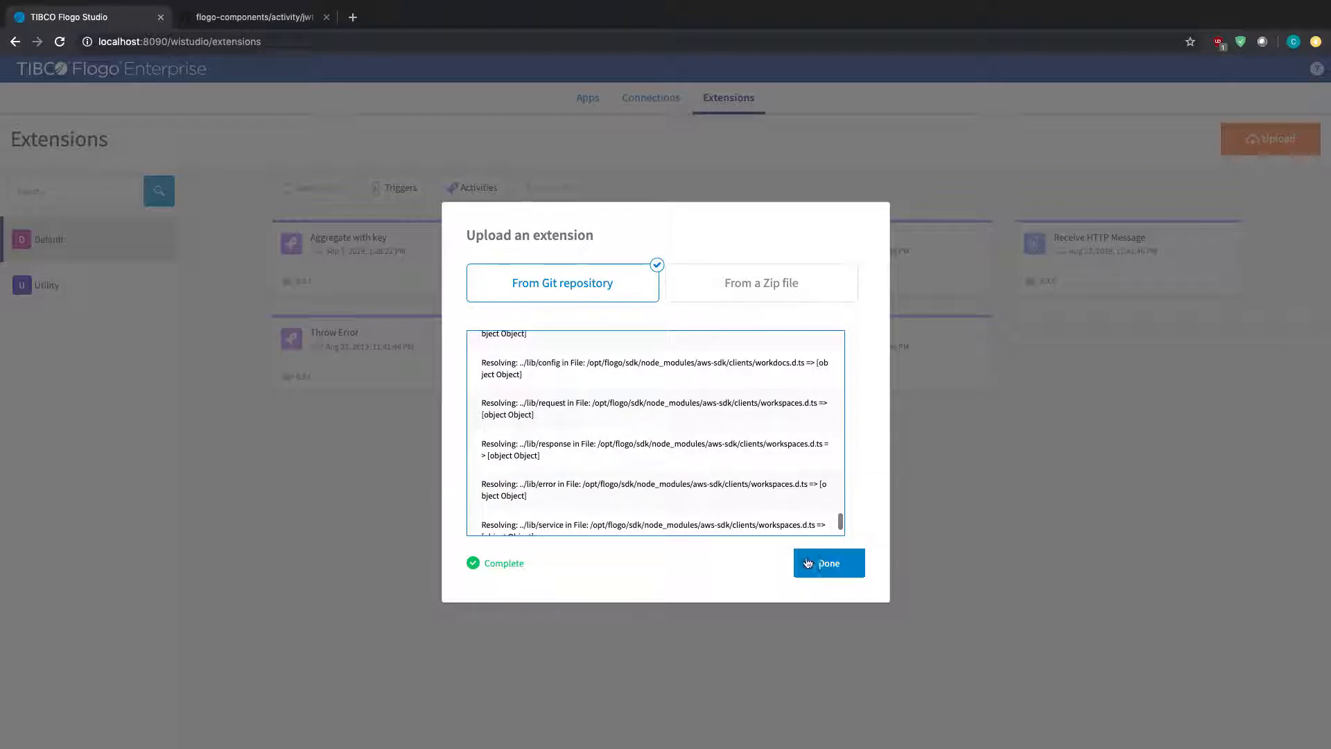
Finish the upload and view the Java Web Token Activity 0.0.8 under the new Utility category.
click(827, 562)
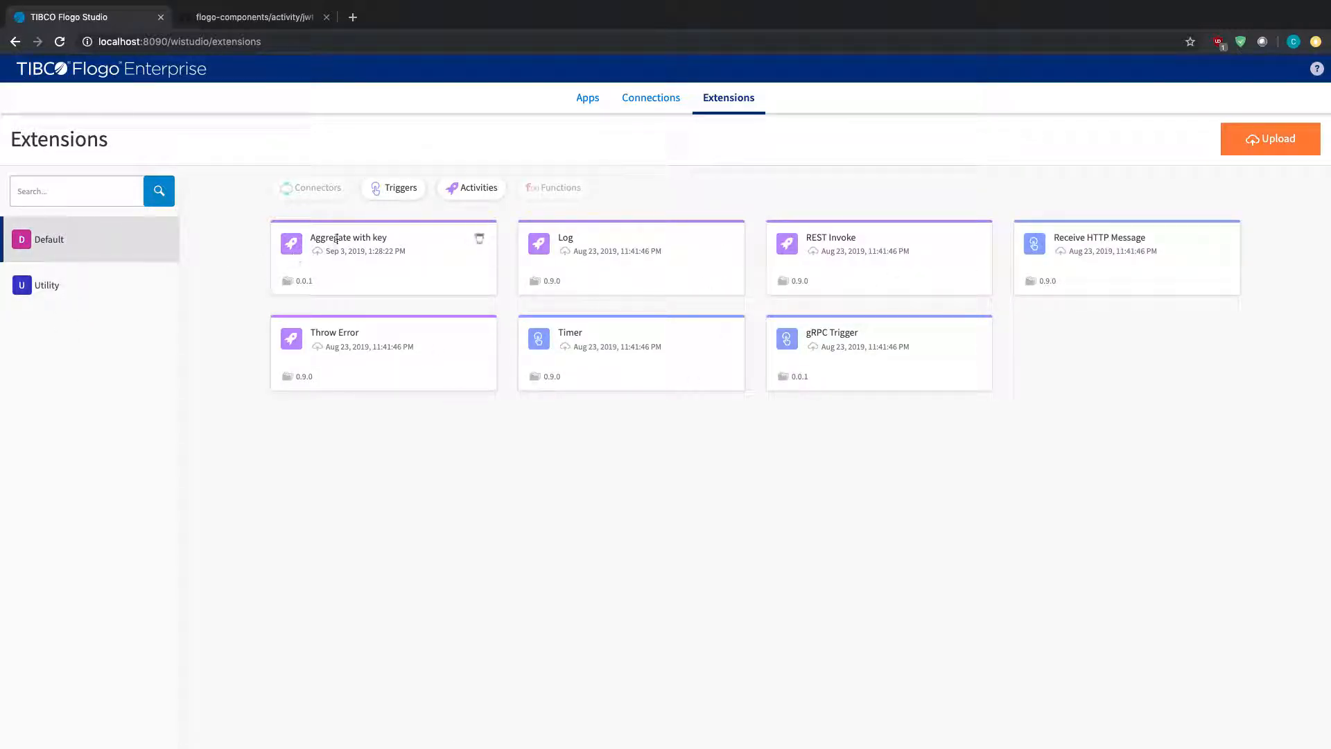
click(47, 285)
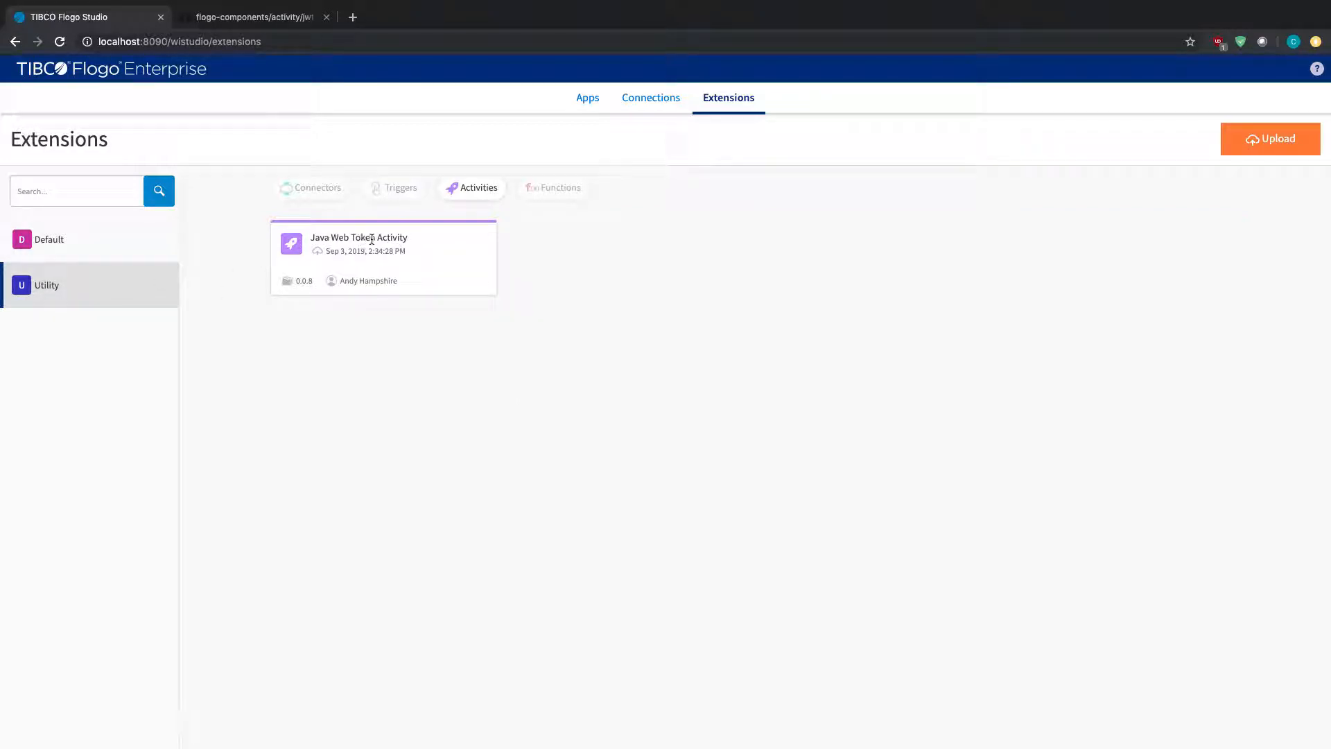
mouse_move(107, 316)
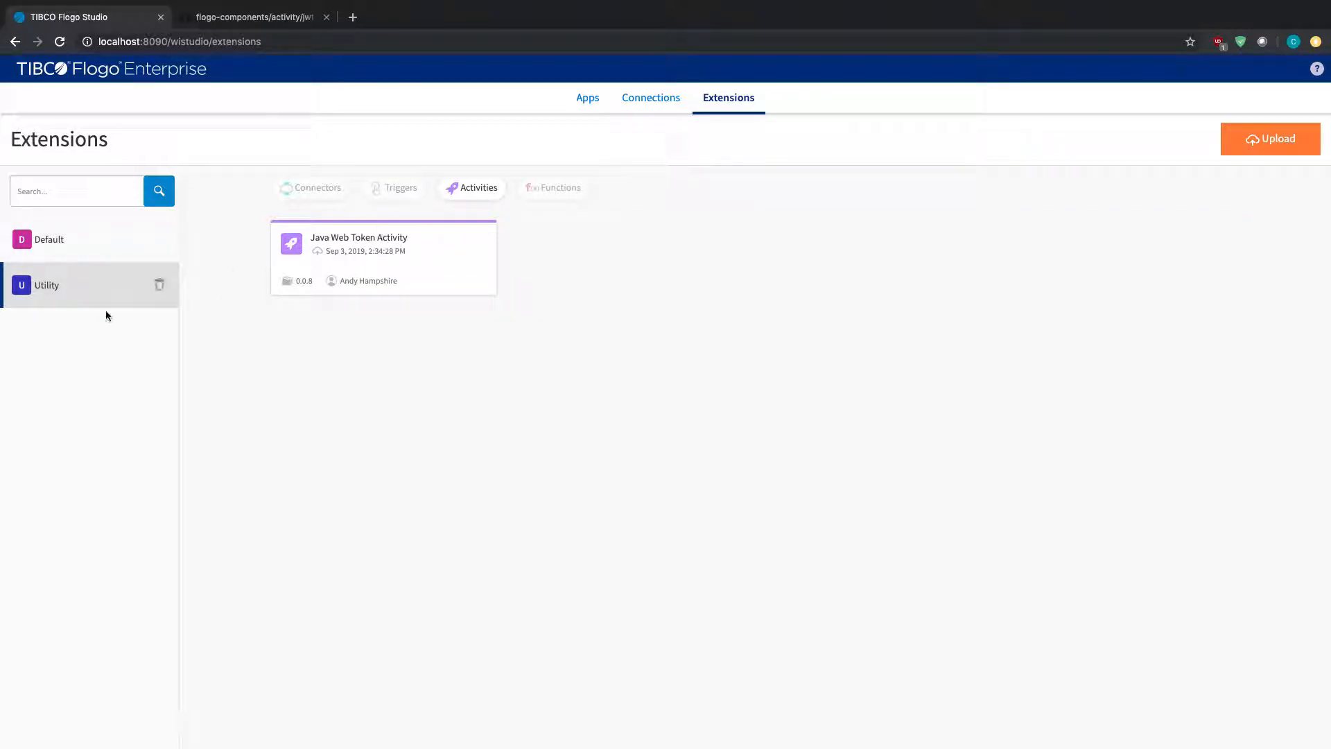
click(49, 239)
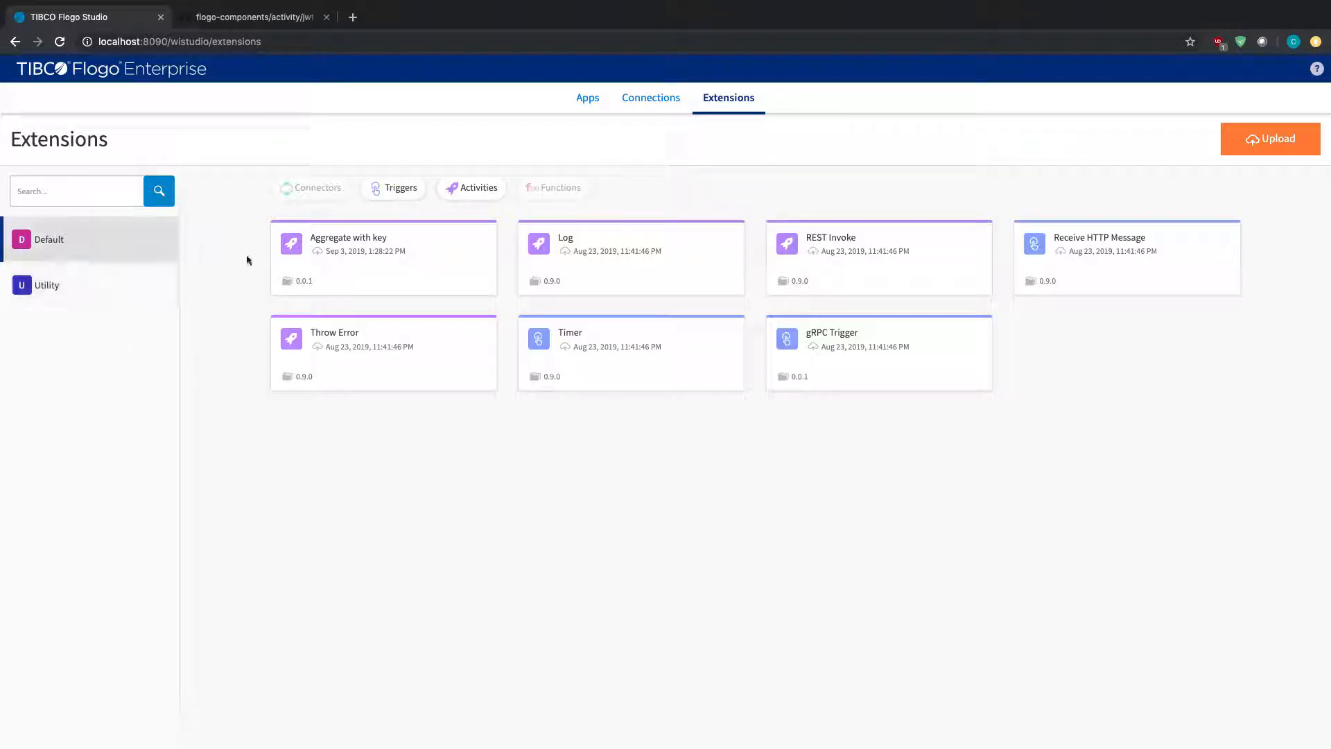
mouse_move(645, 115)
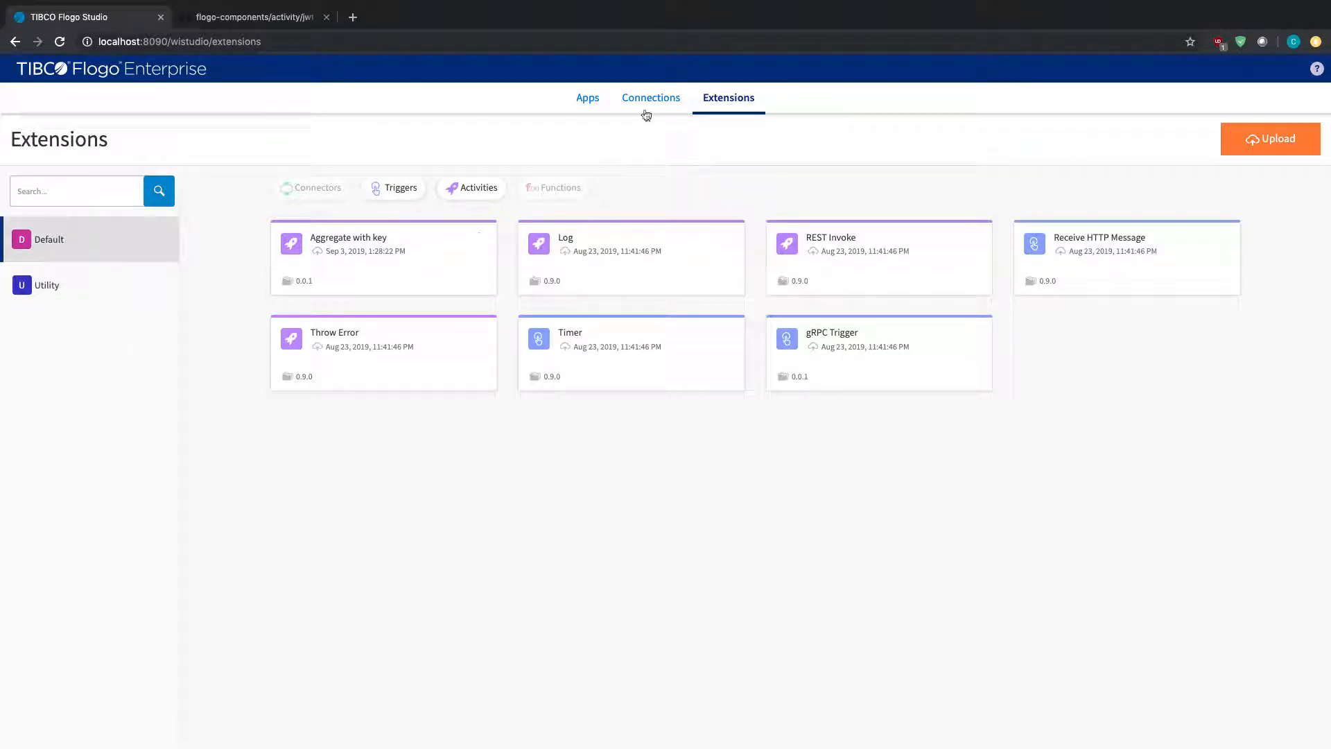
click(47, 286)
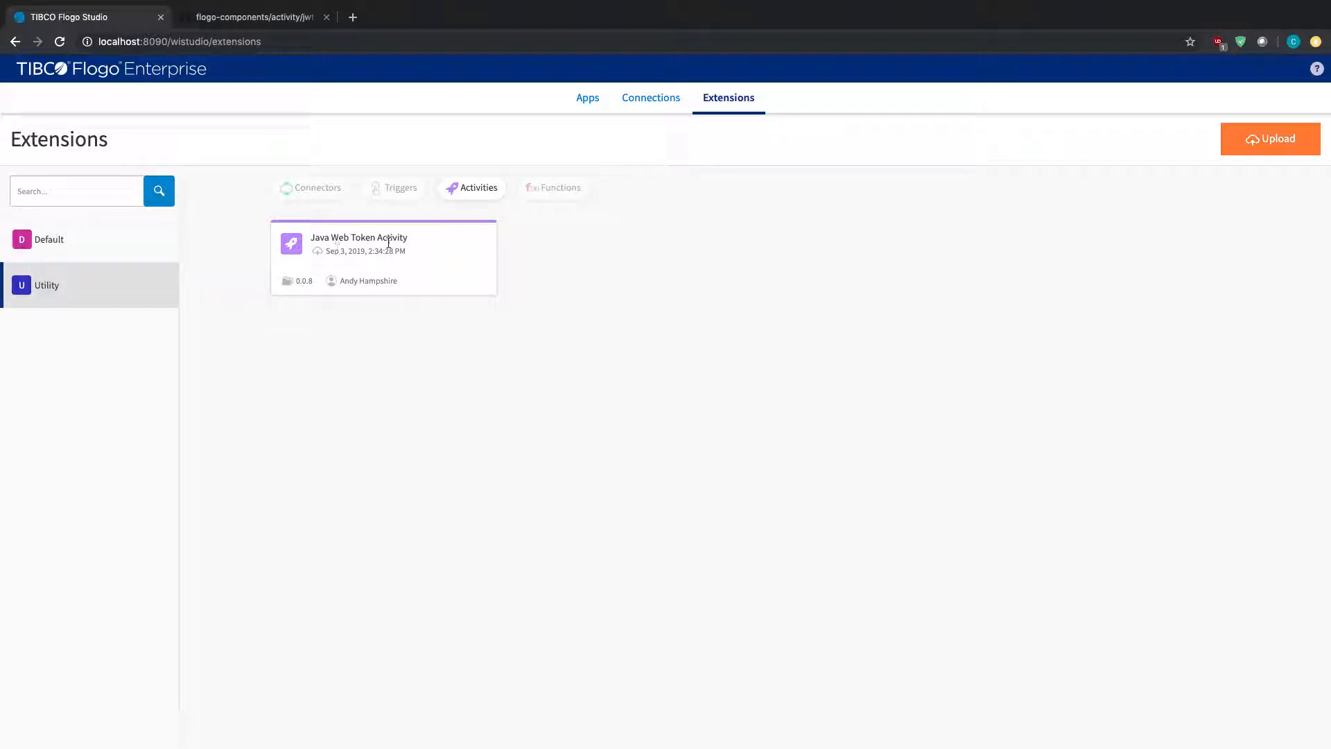
mouse_move(410, 269)
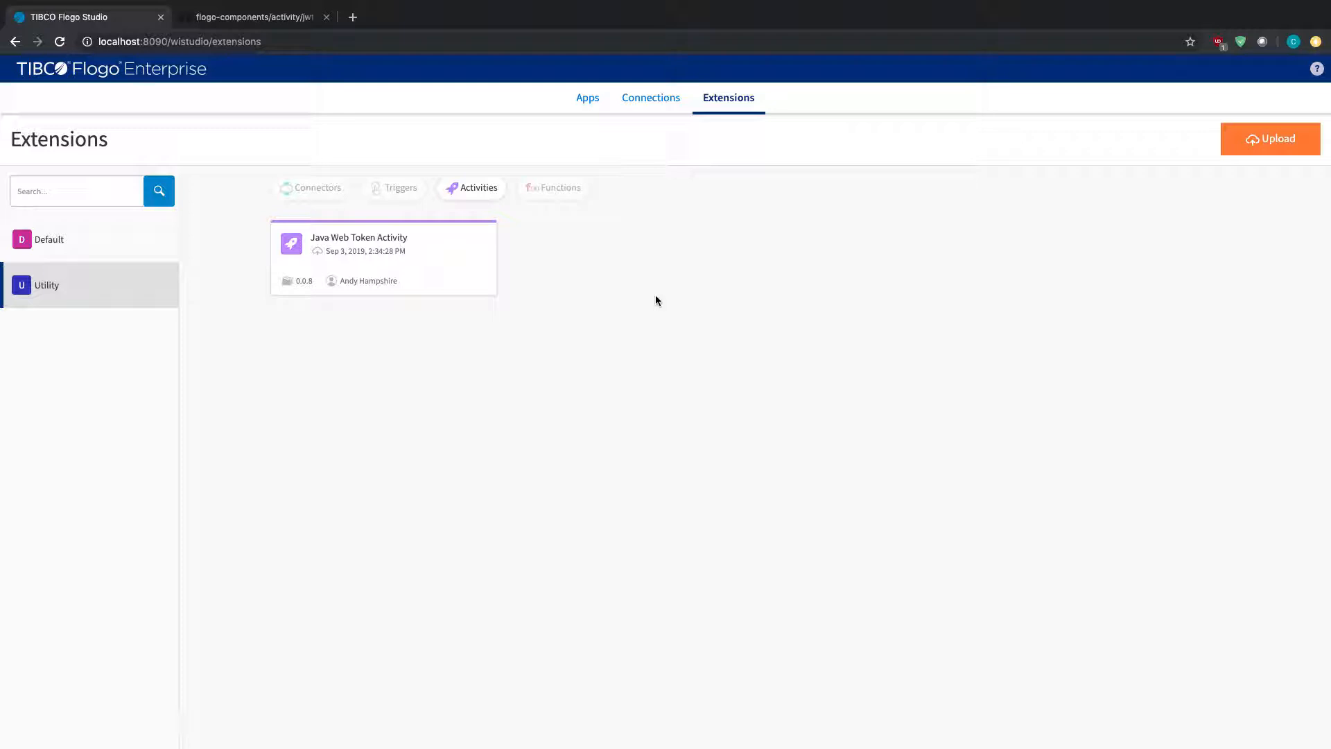
mouse_move(664, 301)
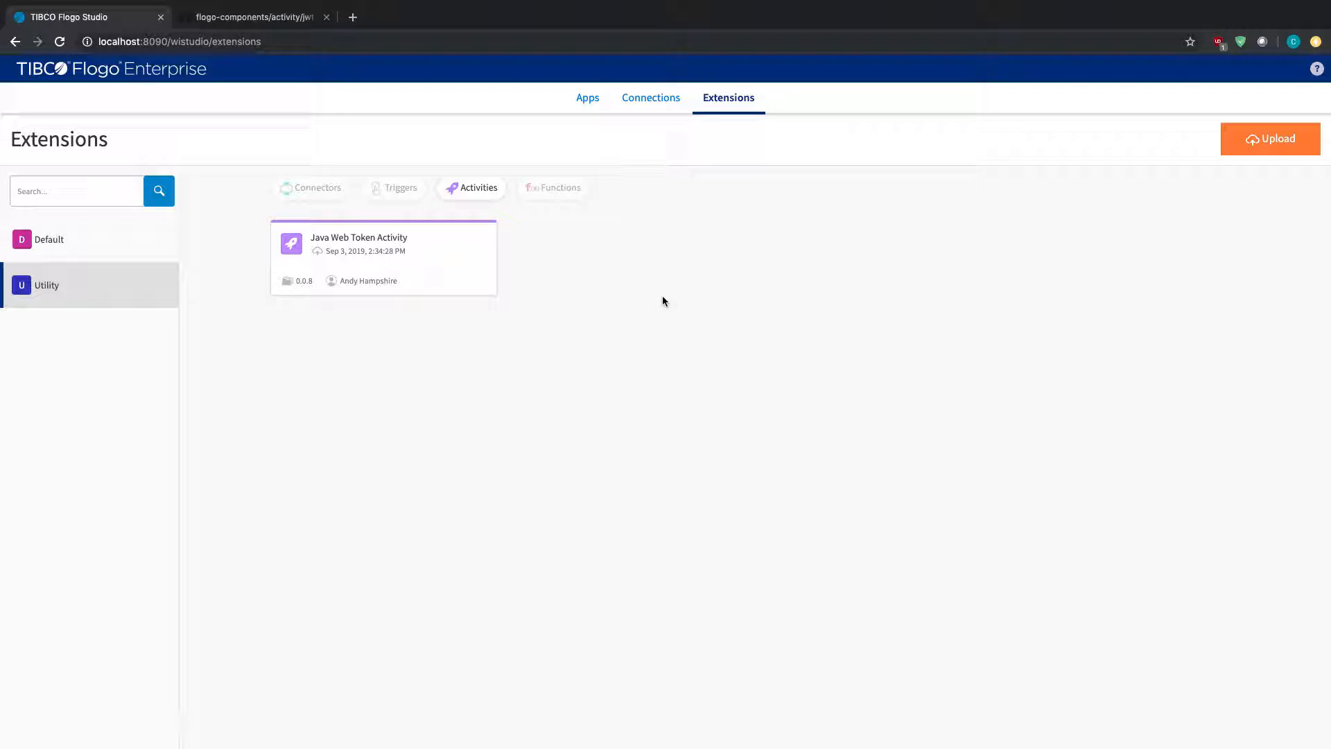